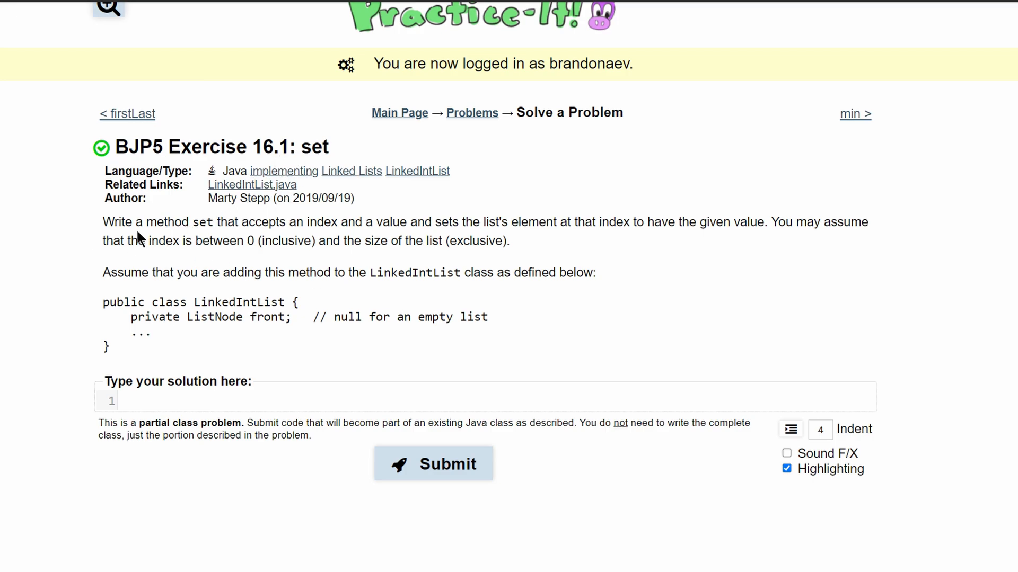
pyautogui.moveTo(233, 237)
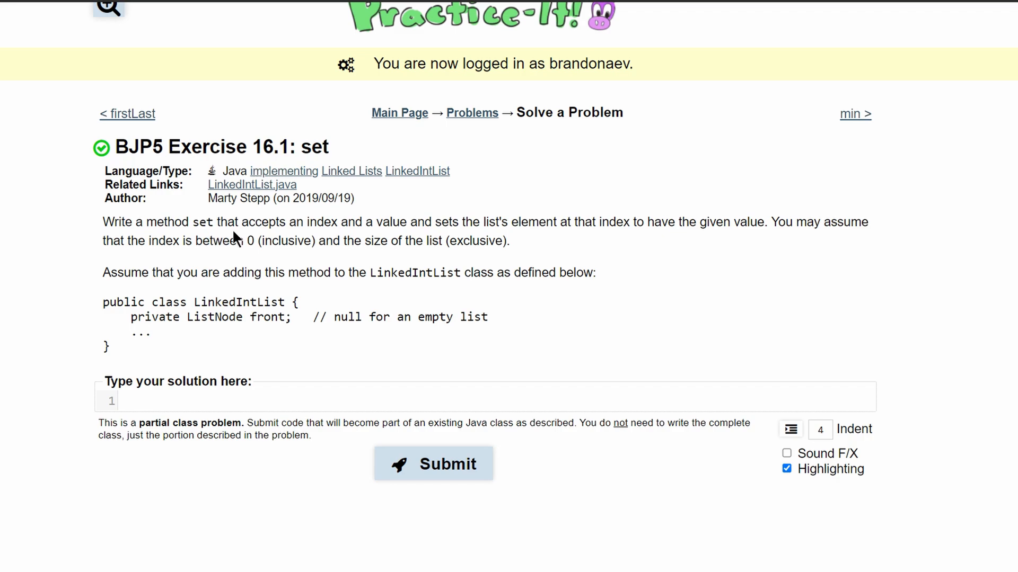
pyautogui.moveTo(415, 241)
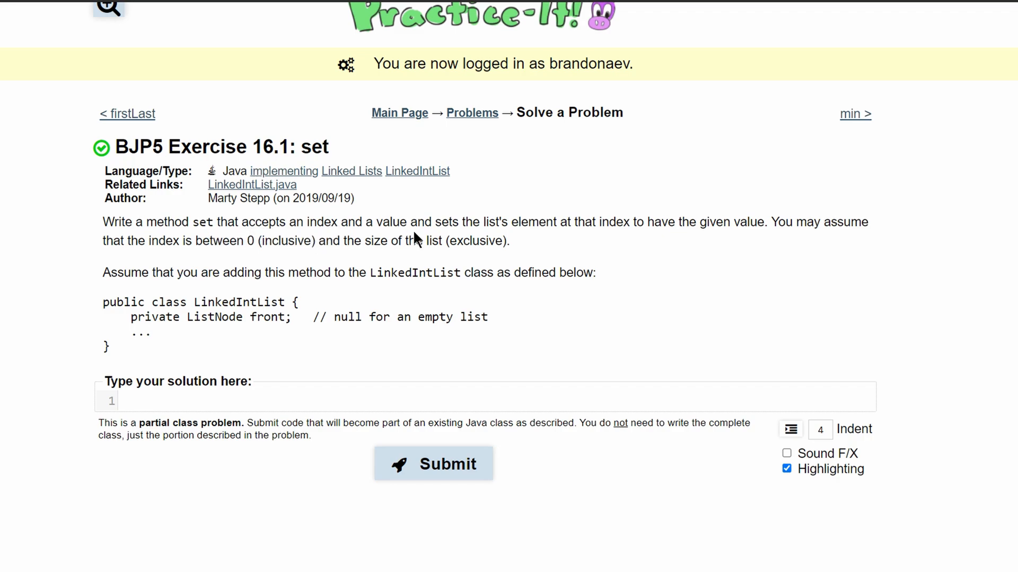
pyautogui.moveTo(556, 234)
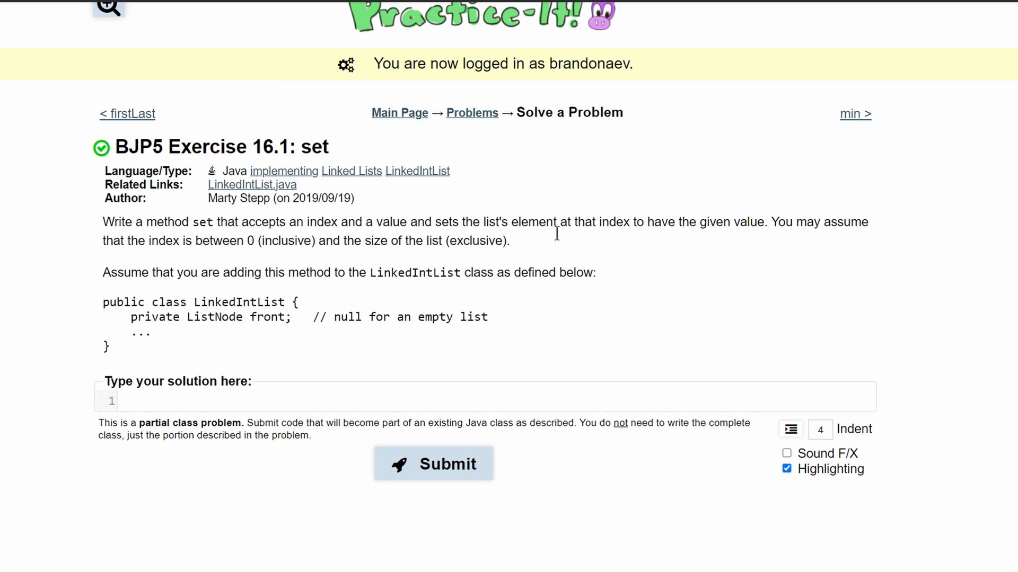
pyautogui.moveTo(686, 242)
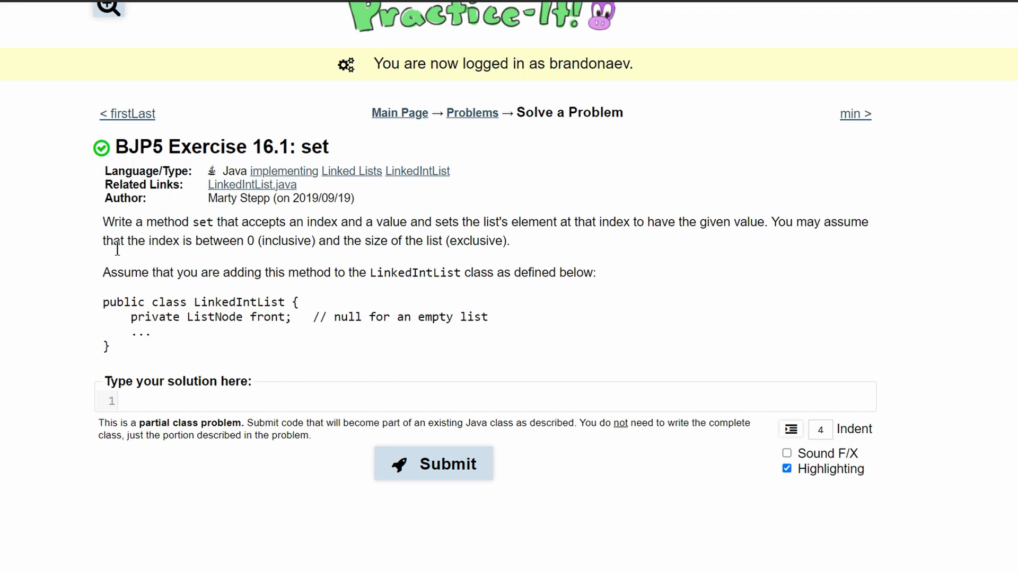
pyautogui.moveTo(258, 253)
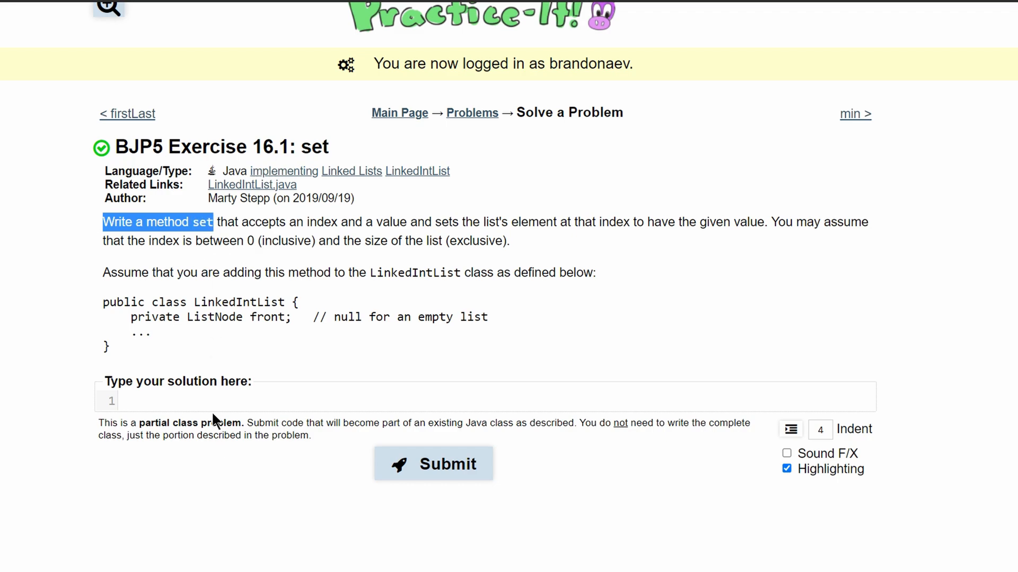
# Enter the set(int index, int element) method header and 'ListNode current=front;' in the solution box.
pyautogui.click(195, 397)
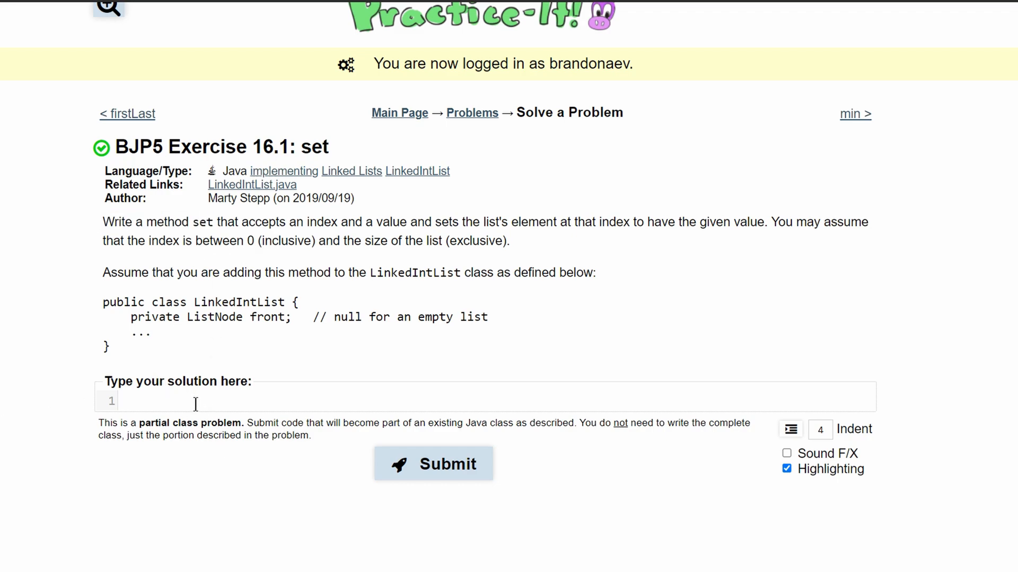
pyautogui.write('public void')
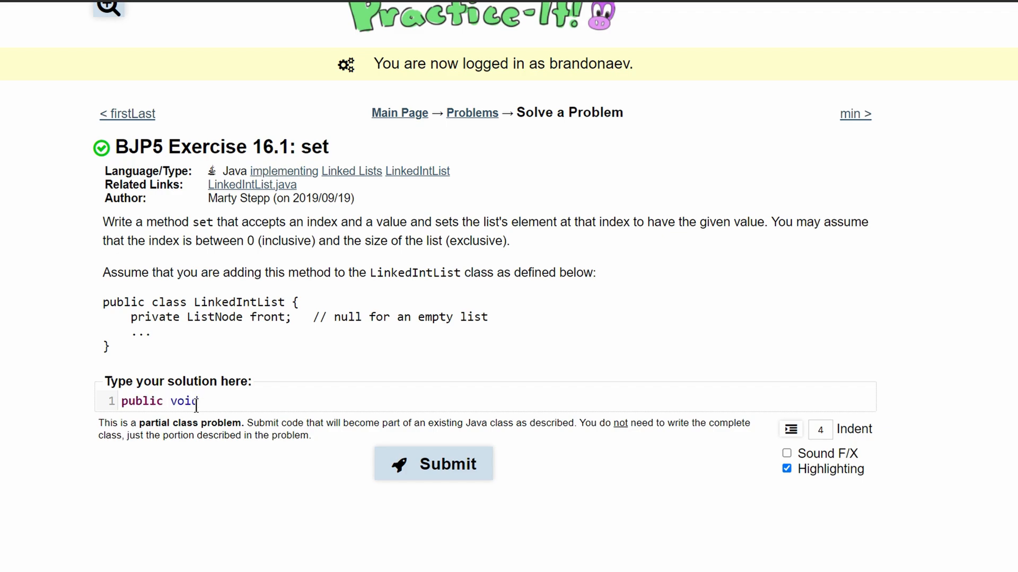
pyautogui.write('set()')
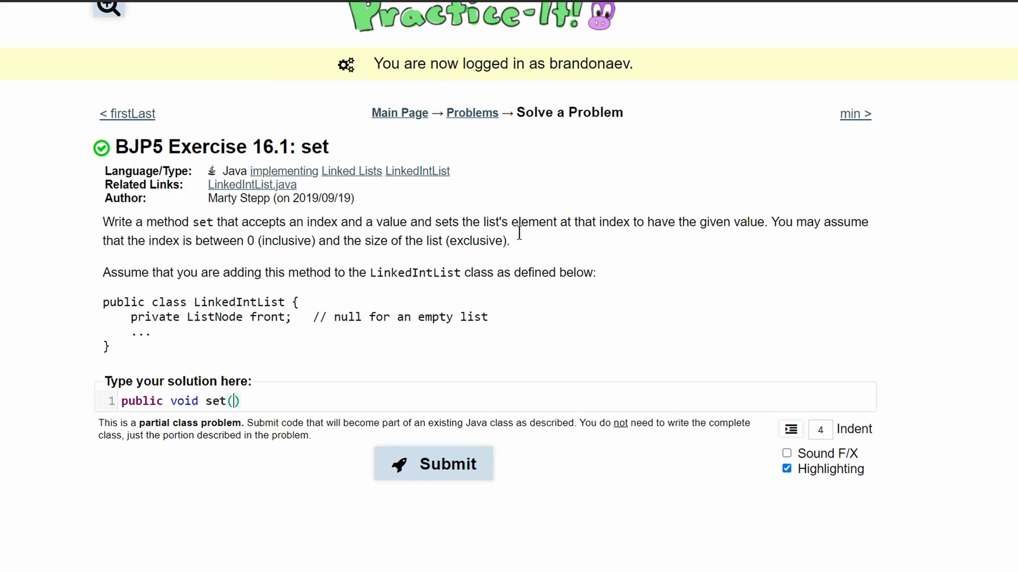
pyautogui.doubleClick(532, 222)
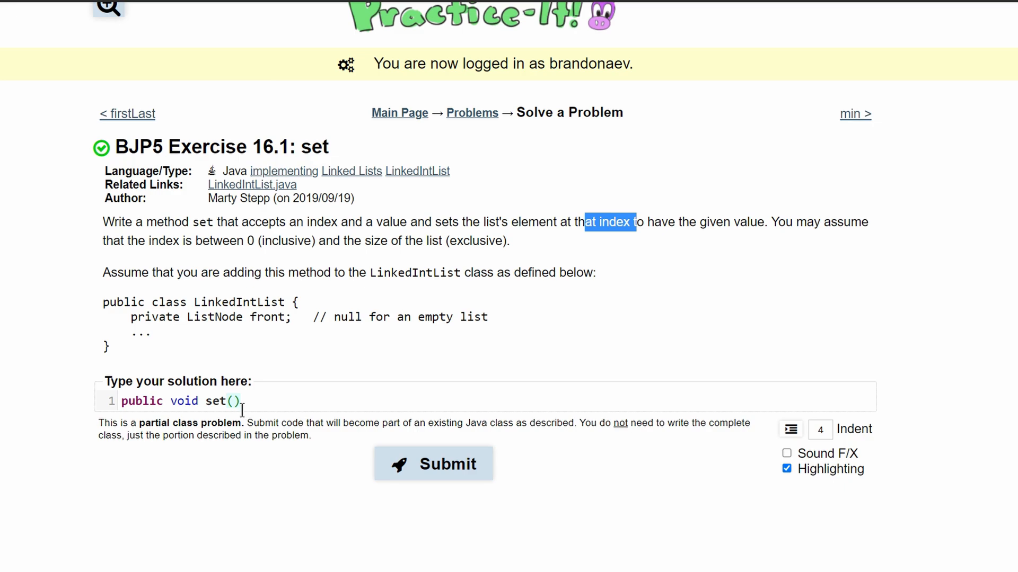
pyautogui.write('int i')
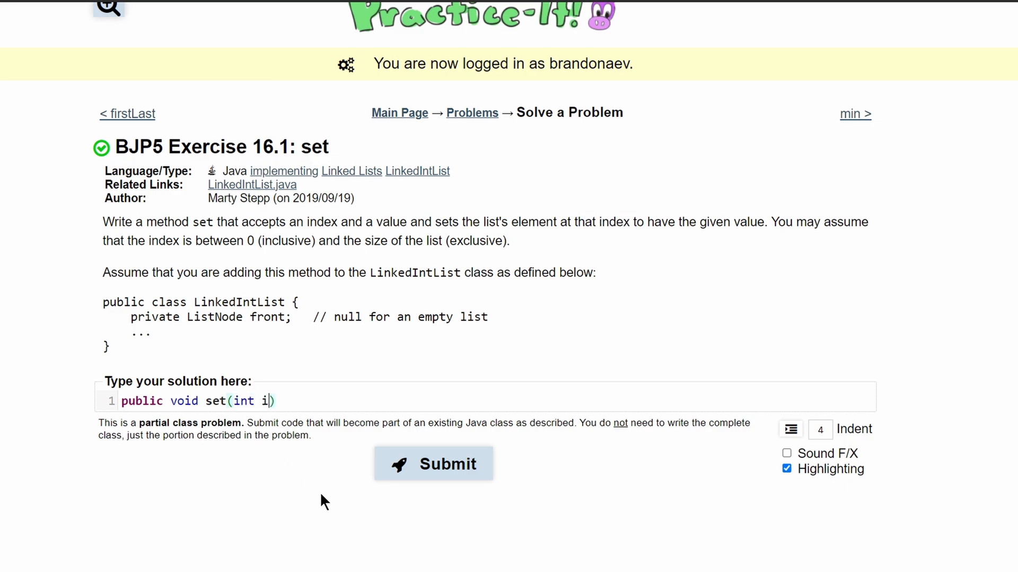
pyautogui.write('ndex, int element')
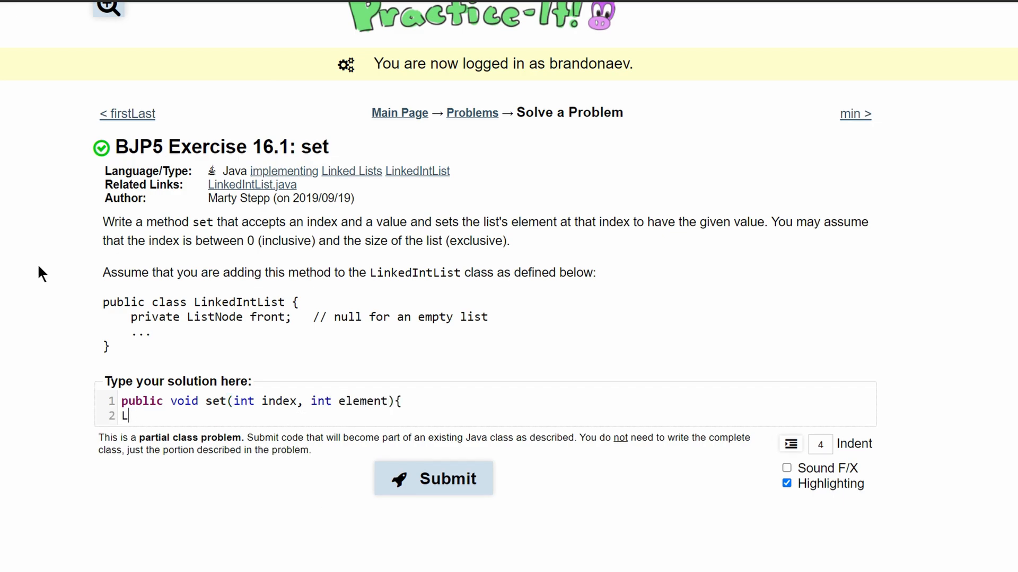
pyautogui.write('istNode current')
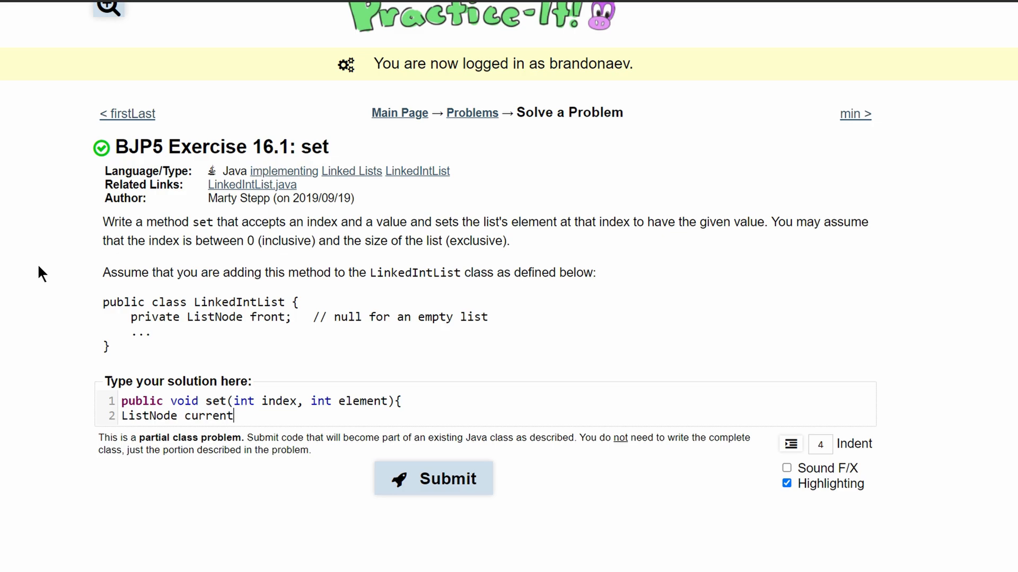
pyautogui.write('=front;')
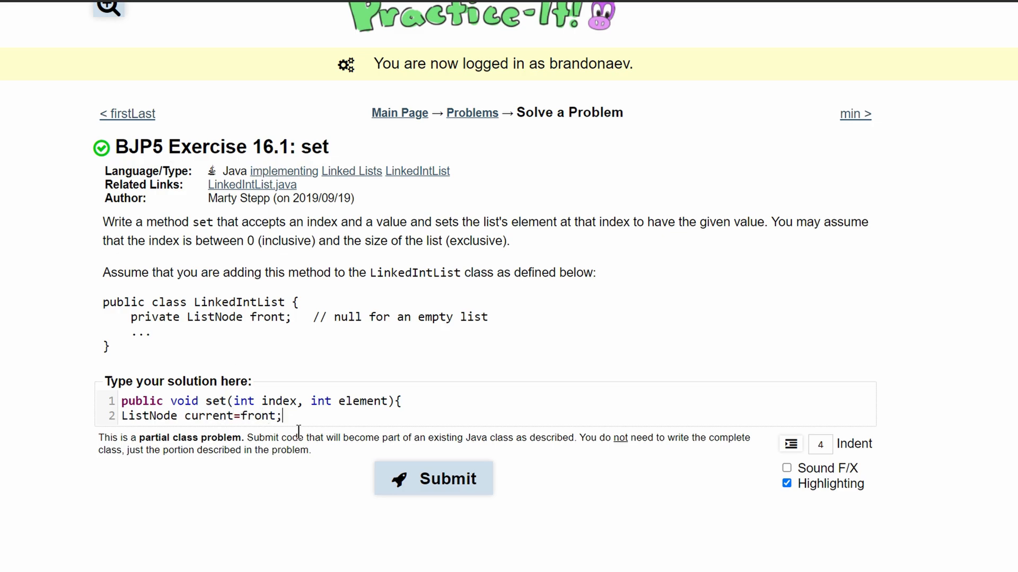
# Add a for loop running x from 0 to index that advances current=current.next.
pyautogui.press('Enter')
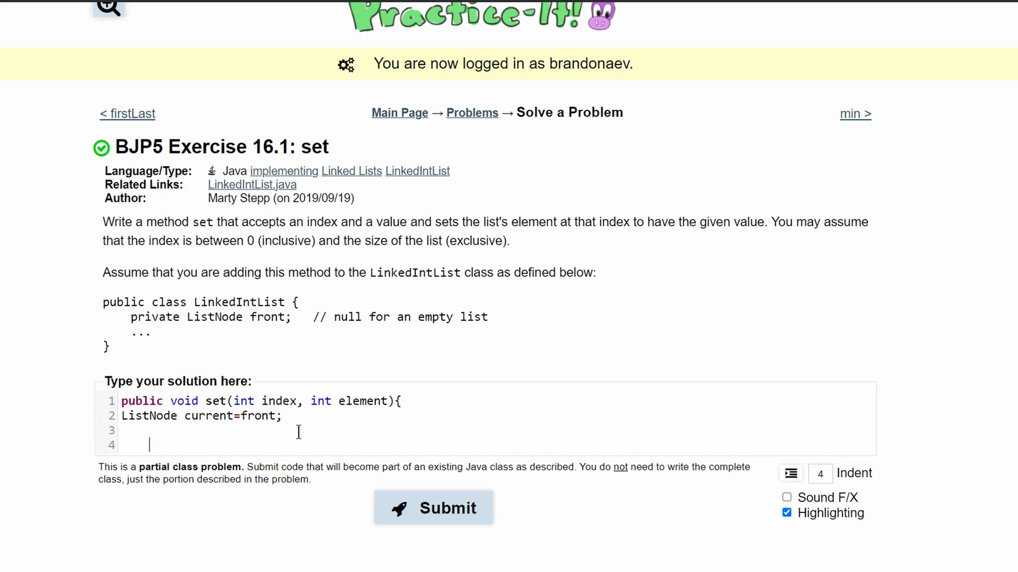
pyautogui.write('for()')
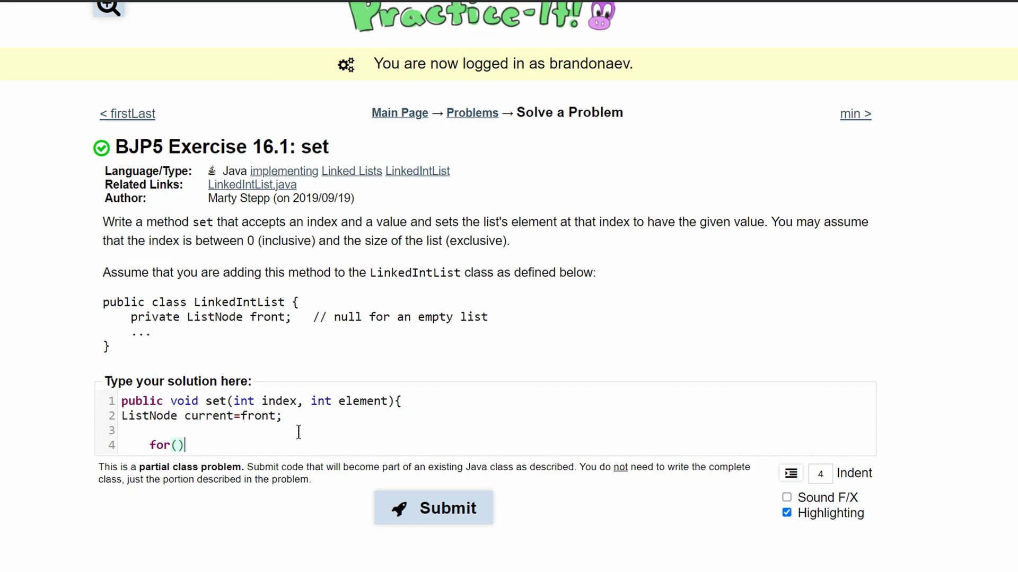
pyautogui.write('int x=0; x<')
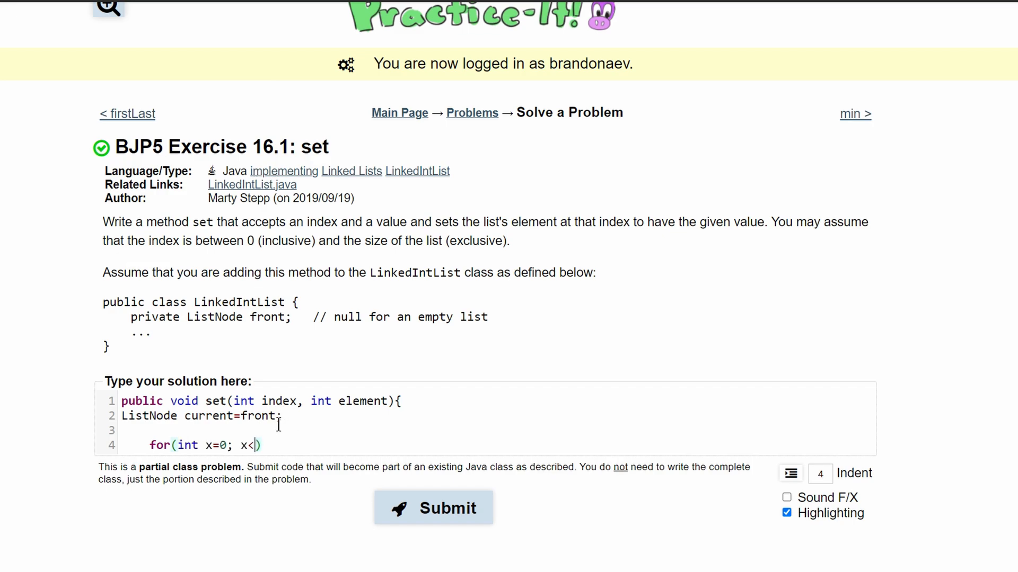
pyautogui.write('inde')
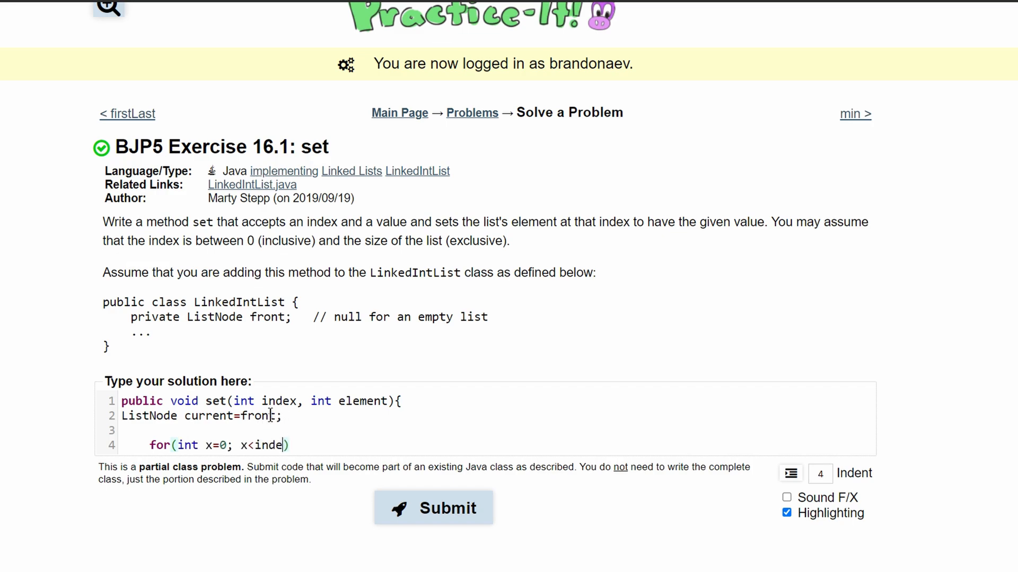
pyautogui.write('x; x++')
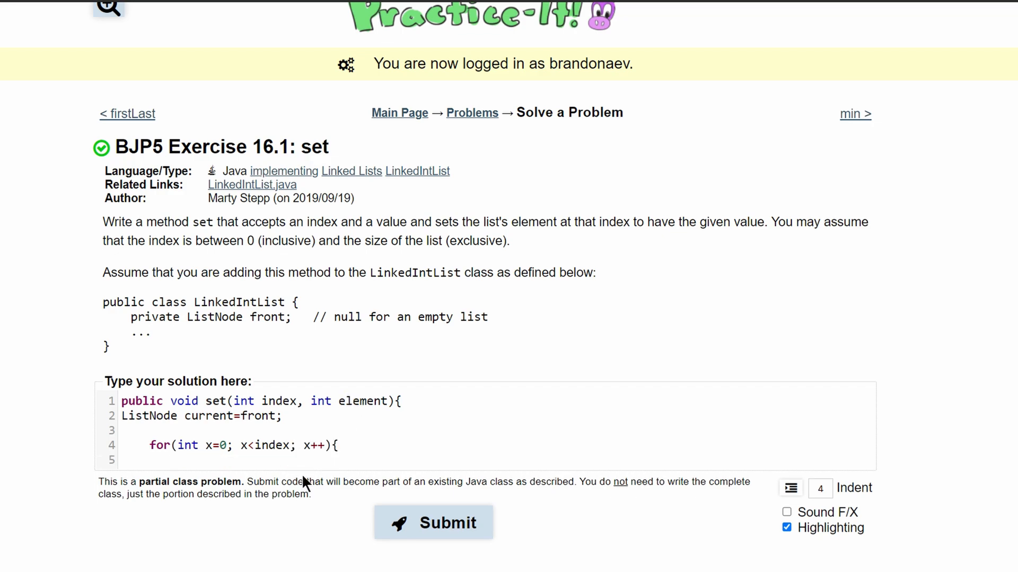
pyautogui.click(176, 459)
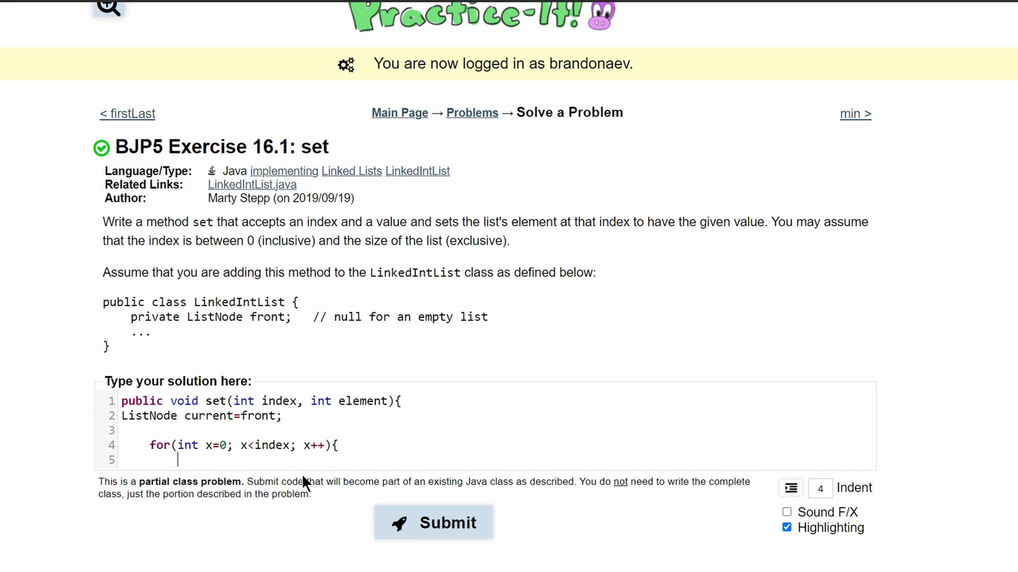
pyautogui.write('curr')
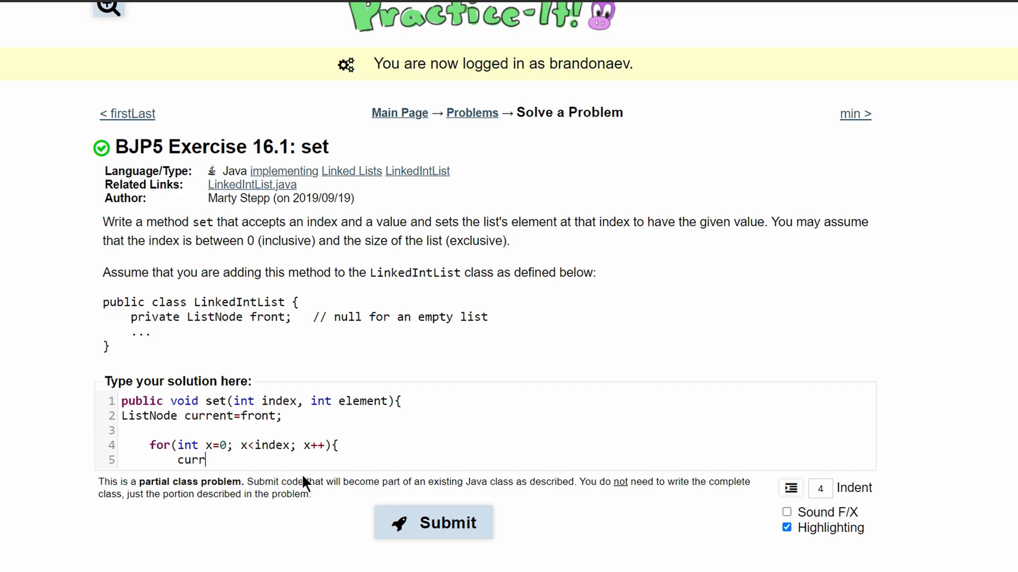
pyautogui.write('ent=curren')
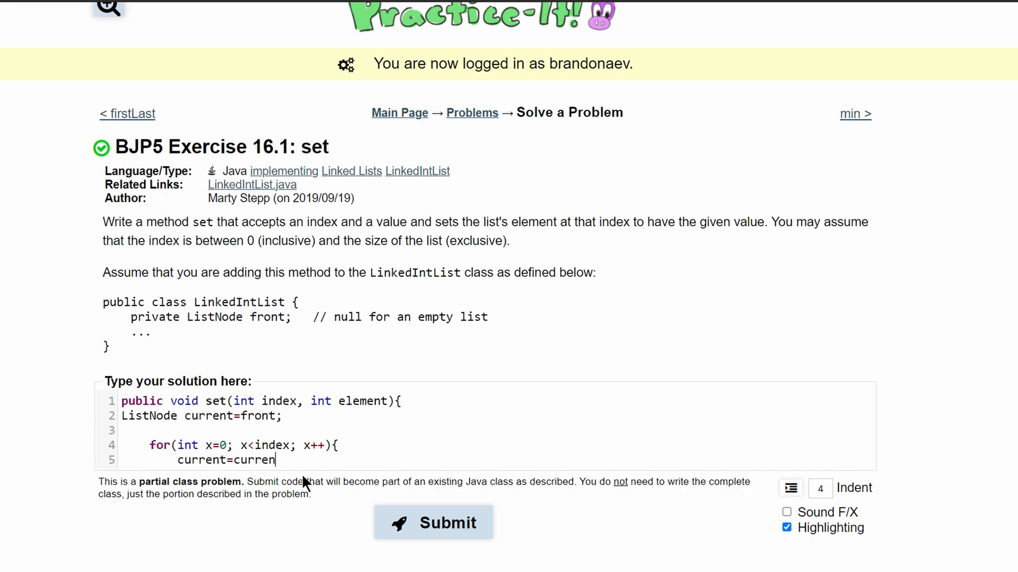
pyautogui.write('t.next;')
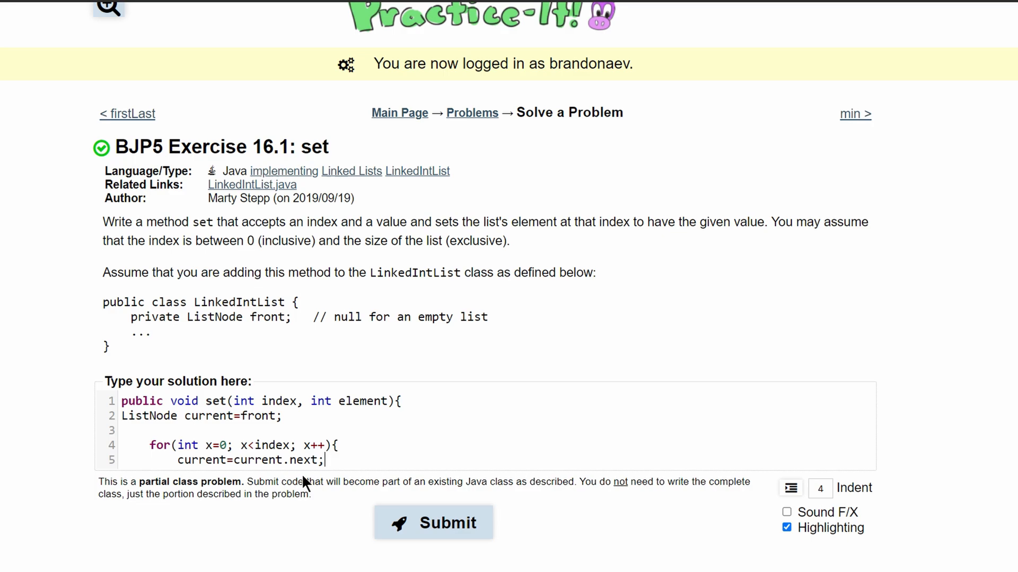
pyautogui.write('}')
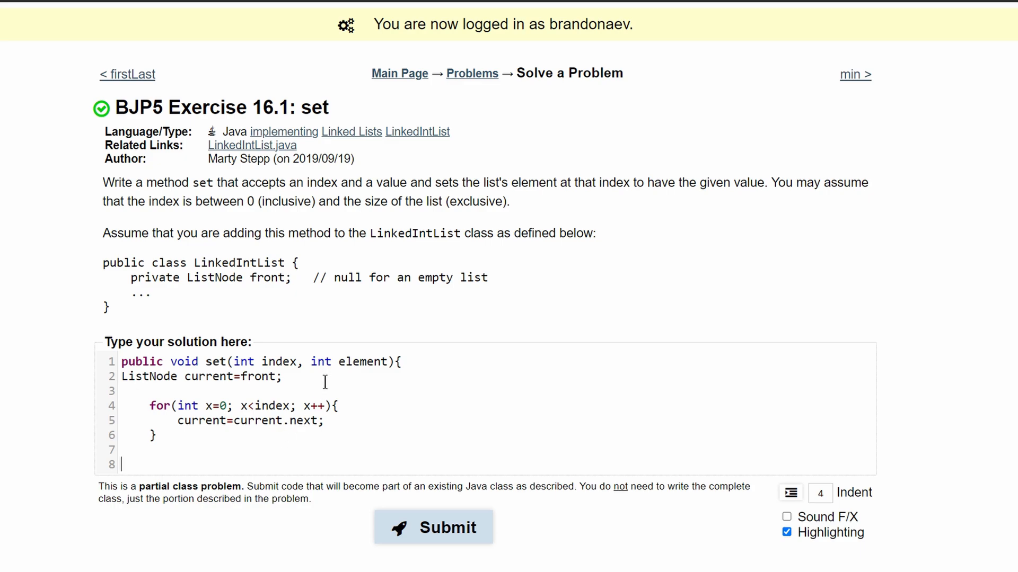
# Assign current.data=element and submit the solution, resubmitting after the compile error.
pyautogui.write('curre')
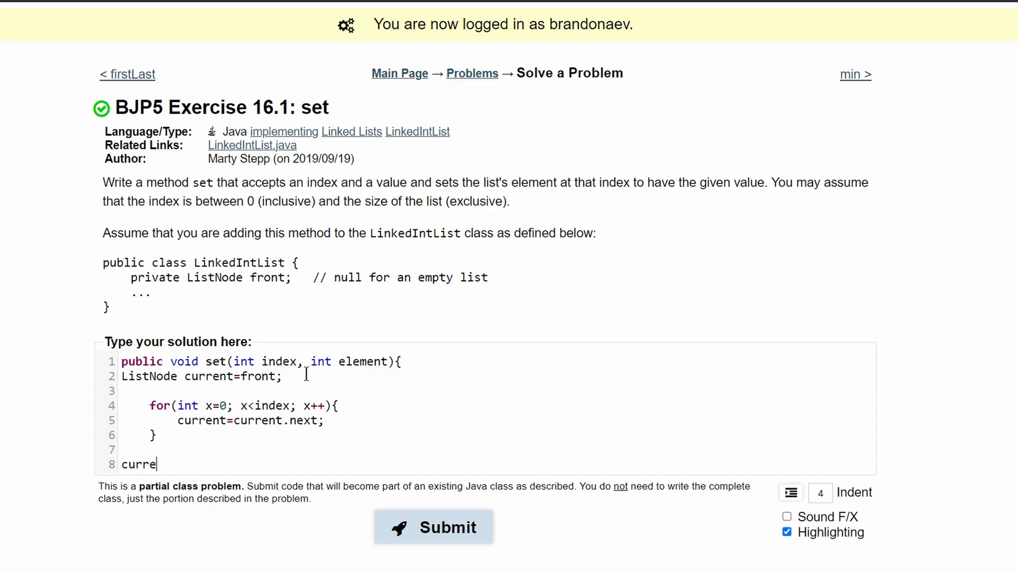
pyautogui.write('nt.data')
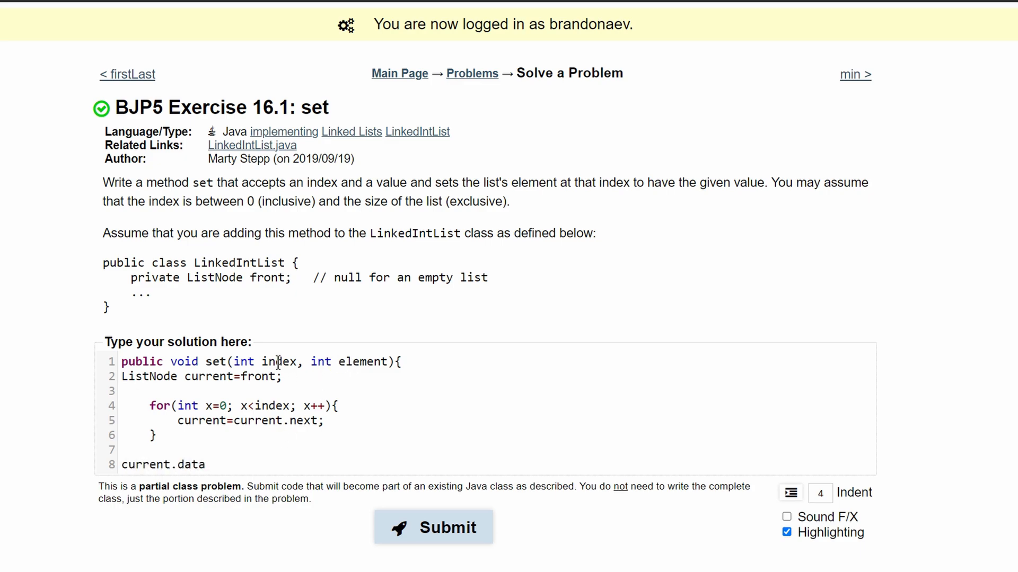
pyautogui.write('=element')
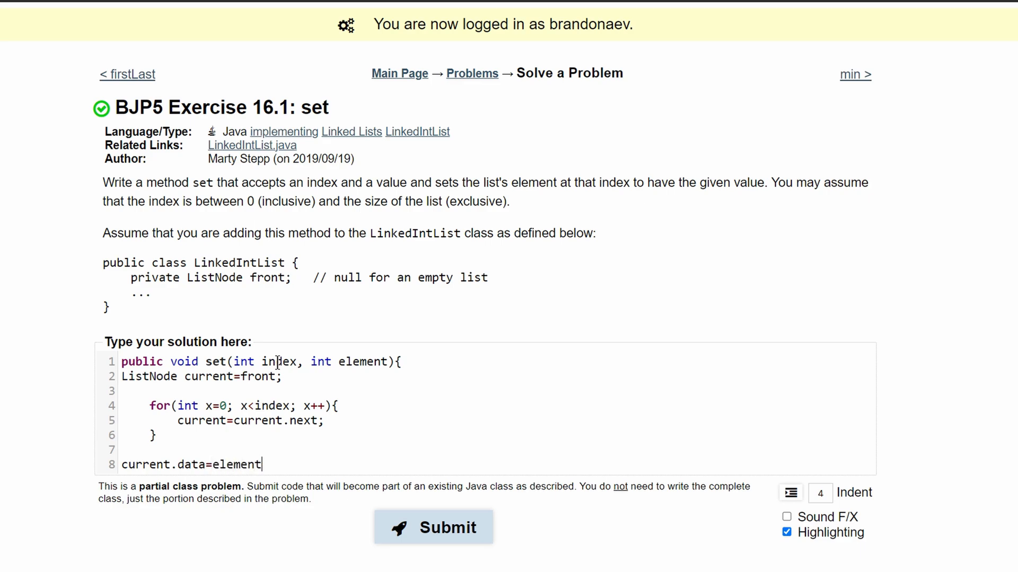
pyautogui.click(433, 526)
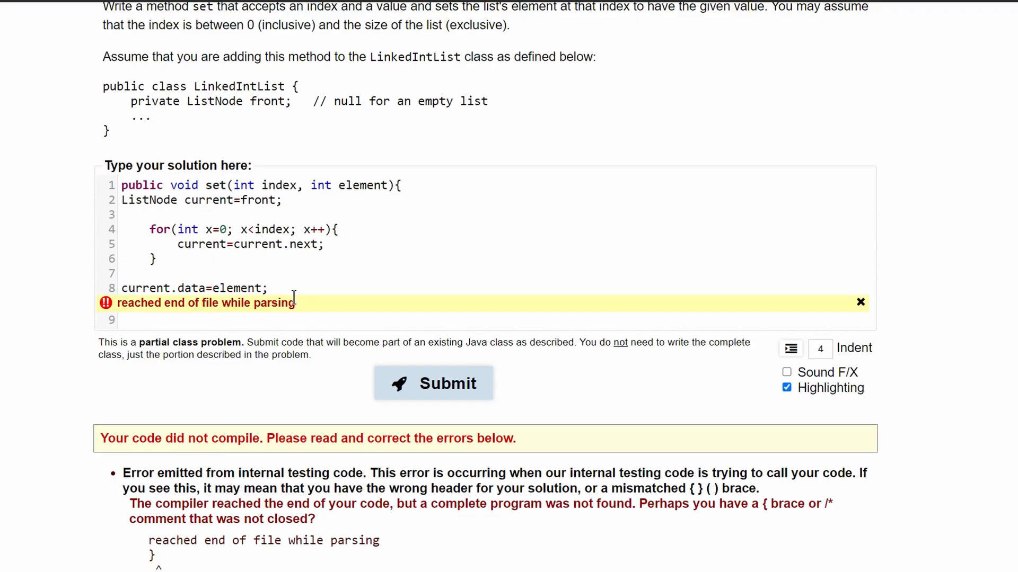
pyautogui.click(433, 382)
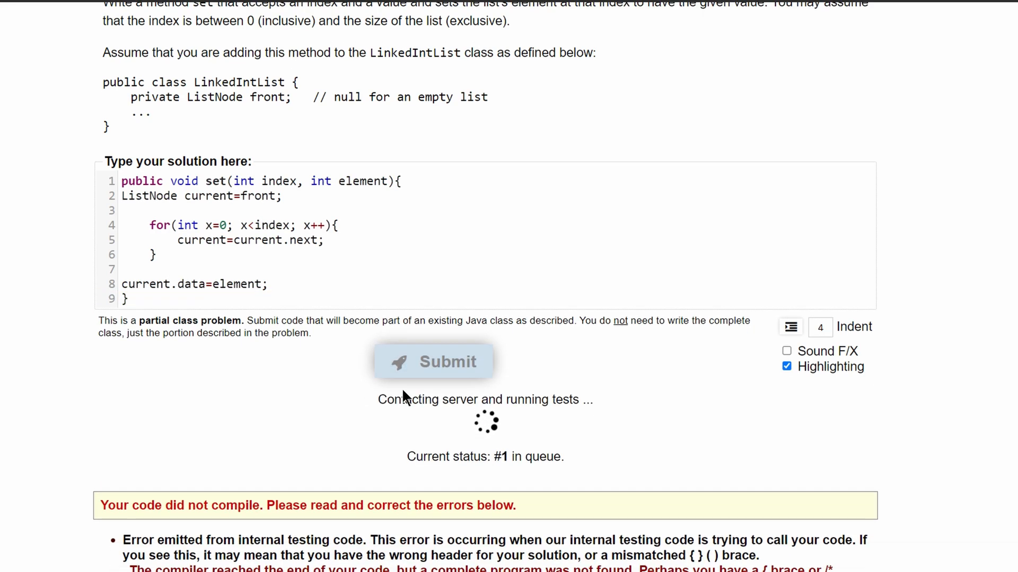